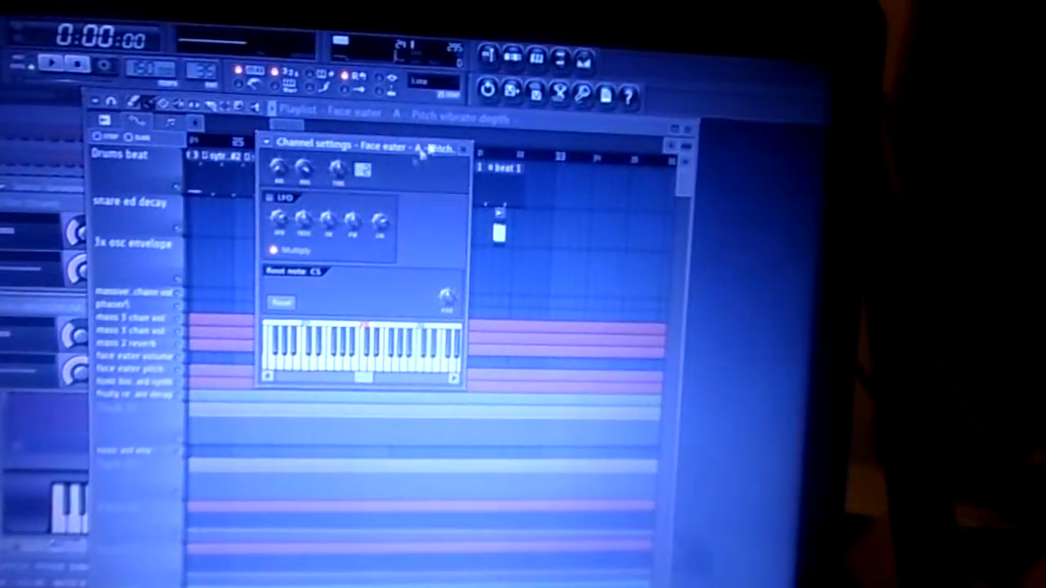
Close the Face eater channel settings to reveal the full playlist arrangement
click(464, 147)
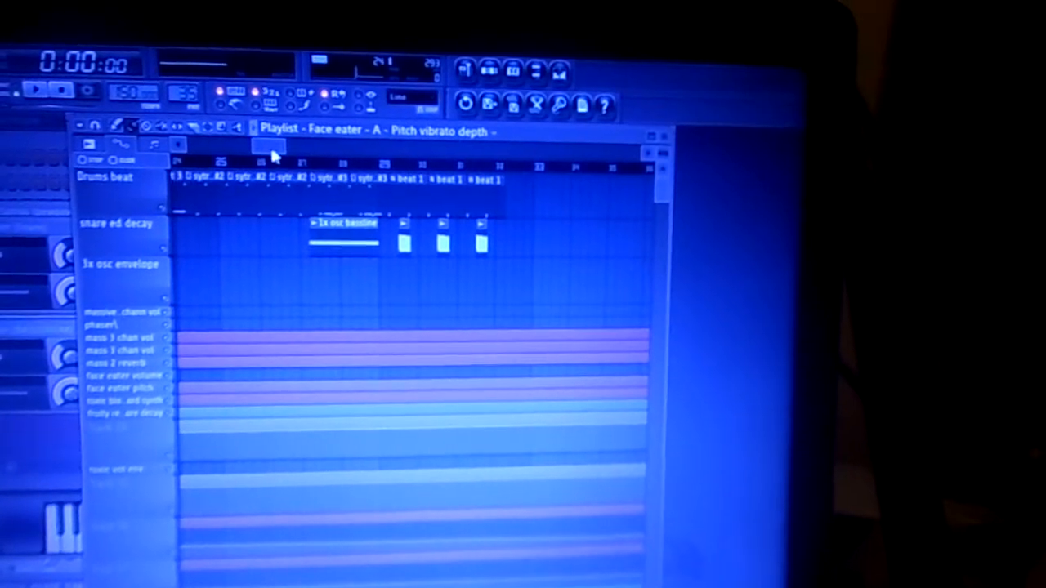